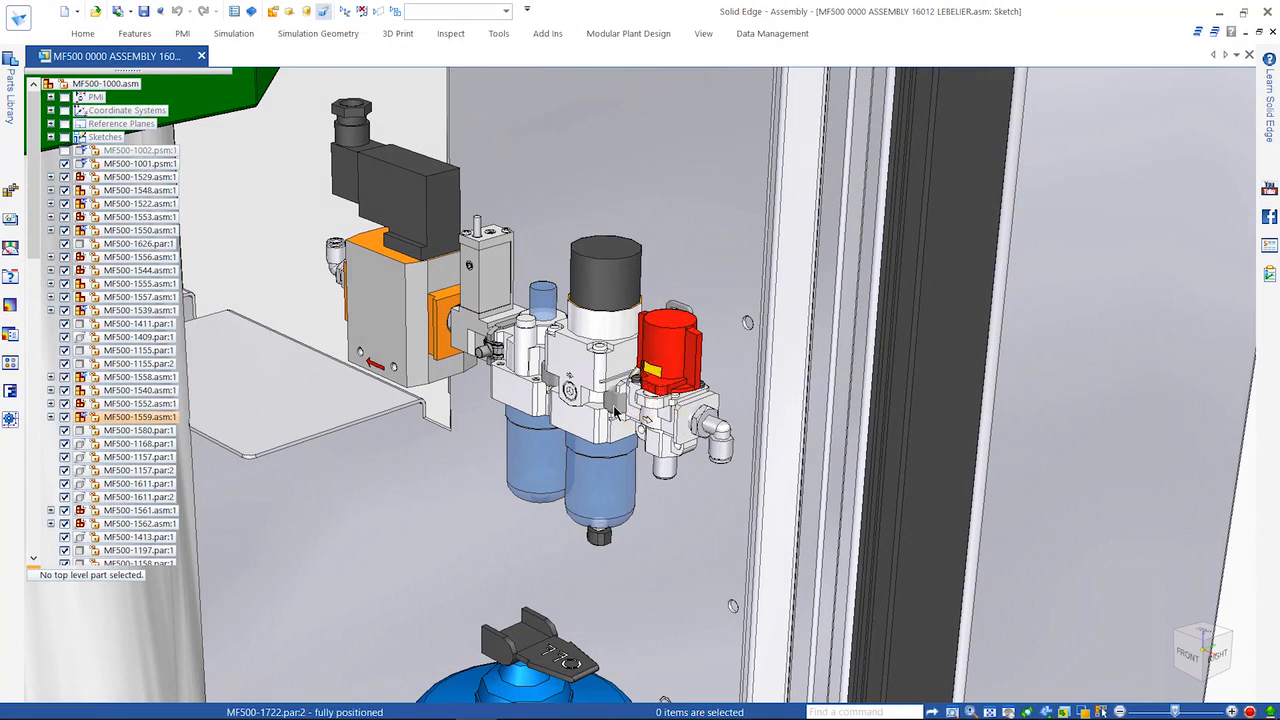
# Open bracket part MF500-1722 from the assembly and show the 3D Print tools.
pyautogui.rightClick(615, 405)
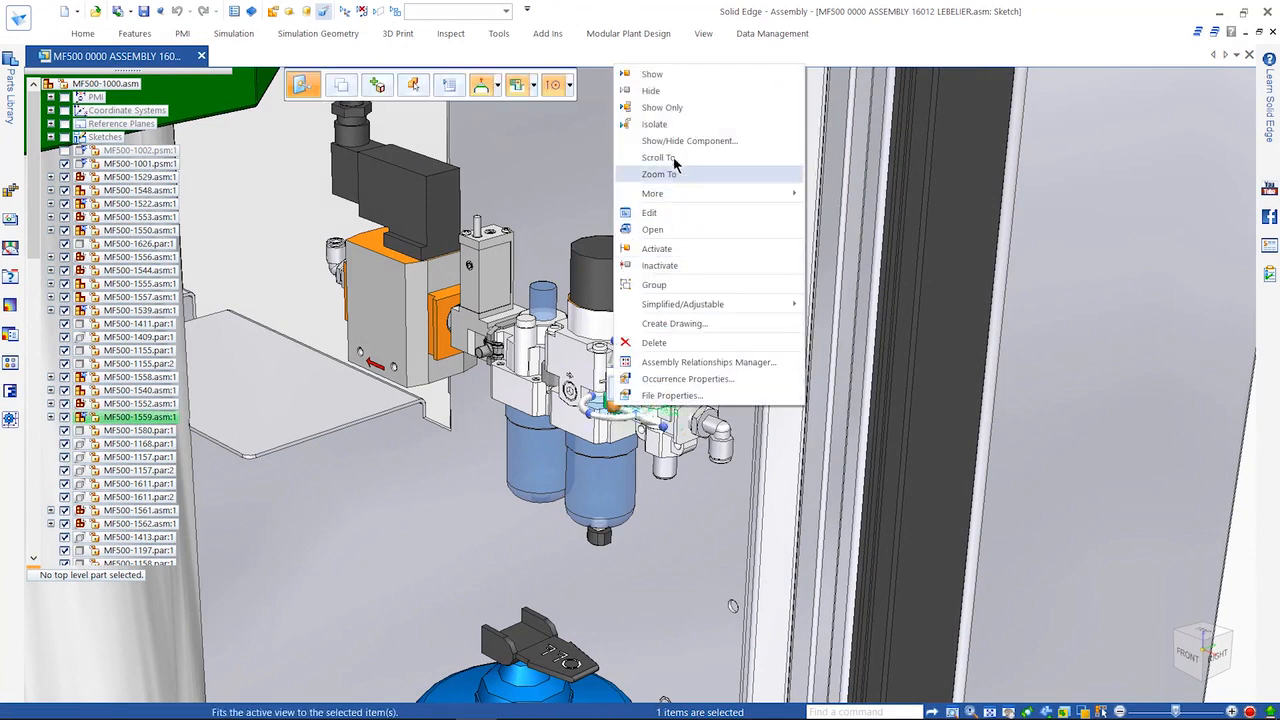
pyautogui.click(659, 173)
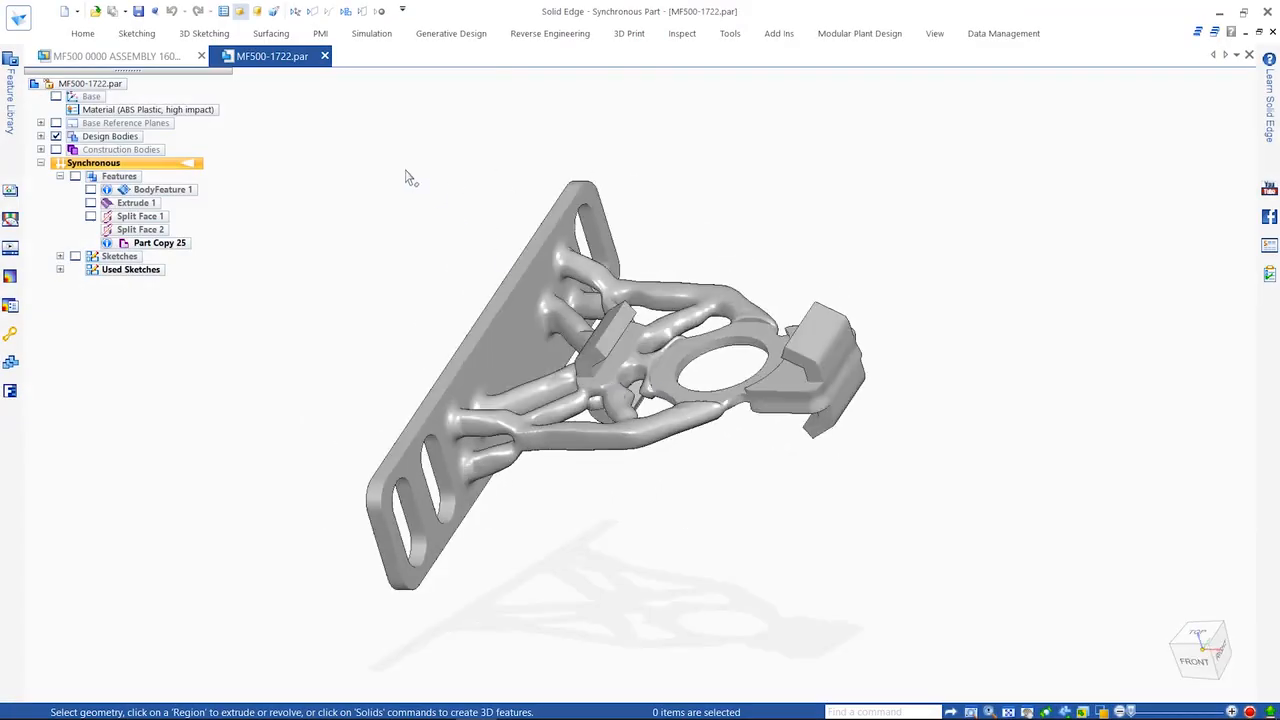
pyautogui.click(628, 33)
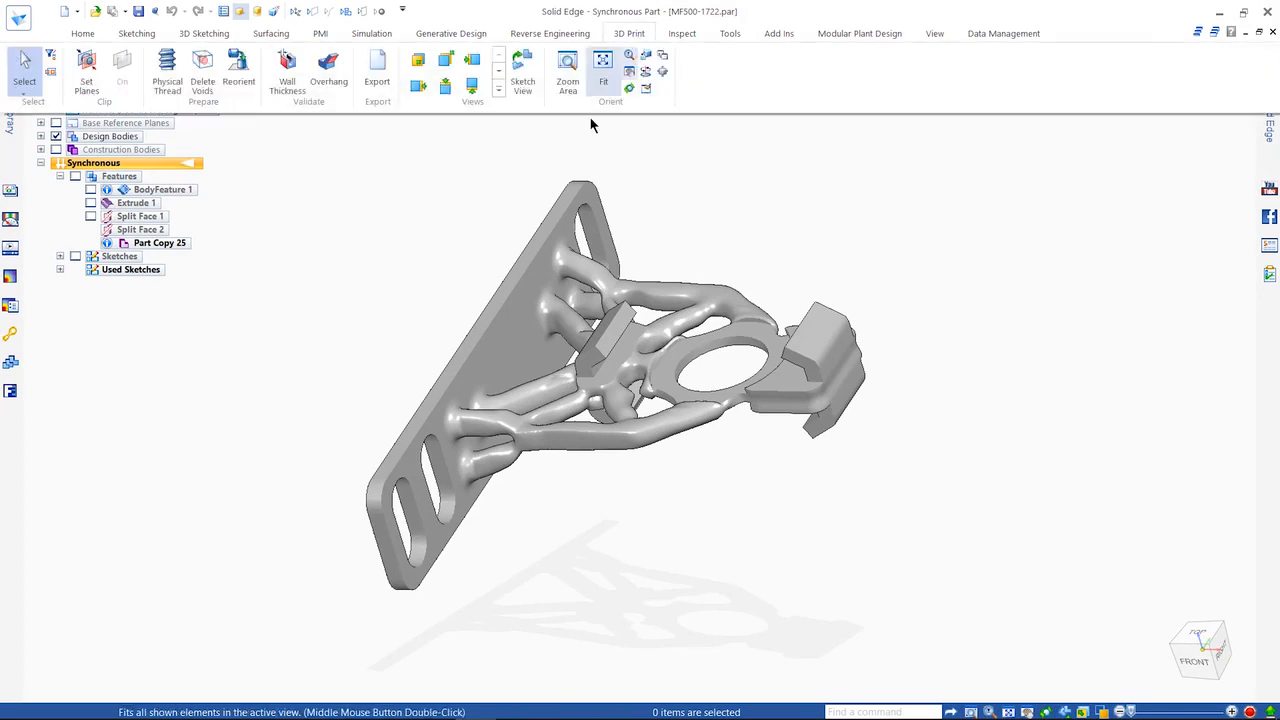
pyautogui.moveTo(329, 70)
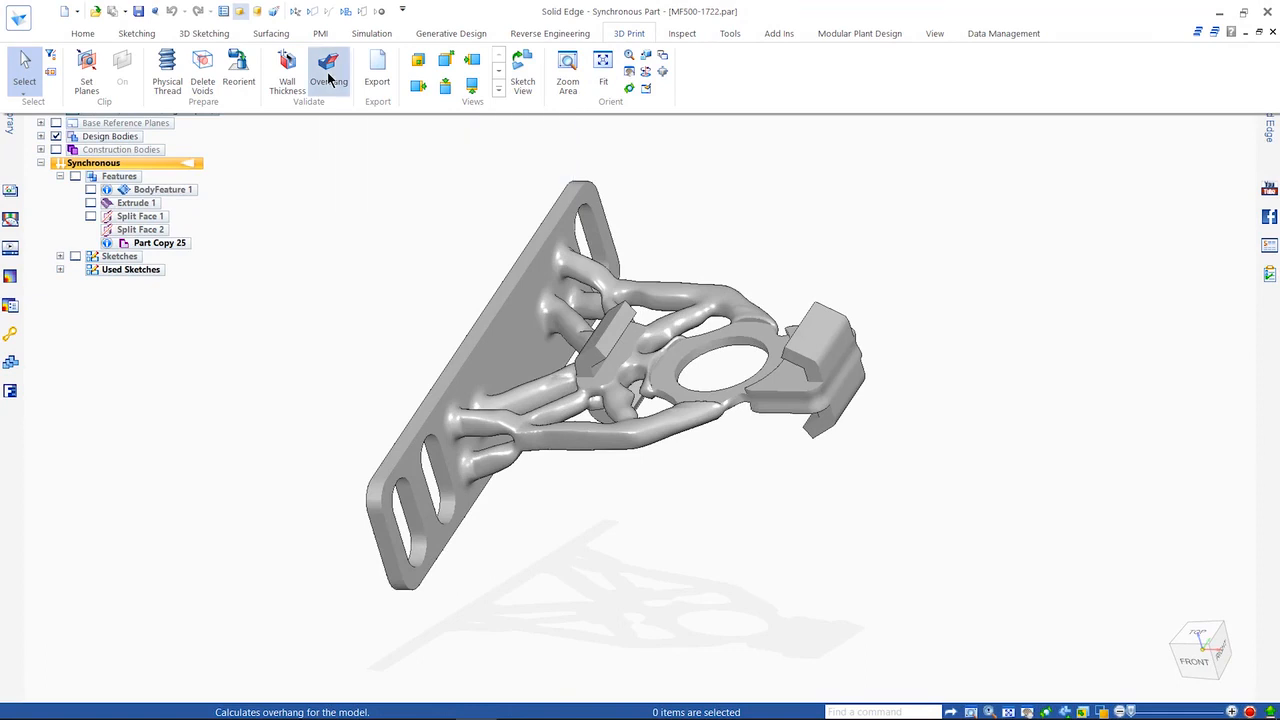
# Check the bracket's 45° overhang areas and place it on the print bed.
pyautogui.click(329, 67)
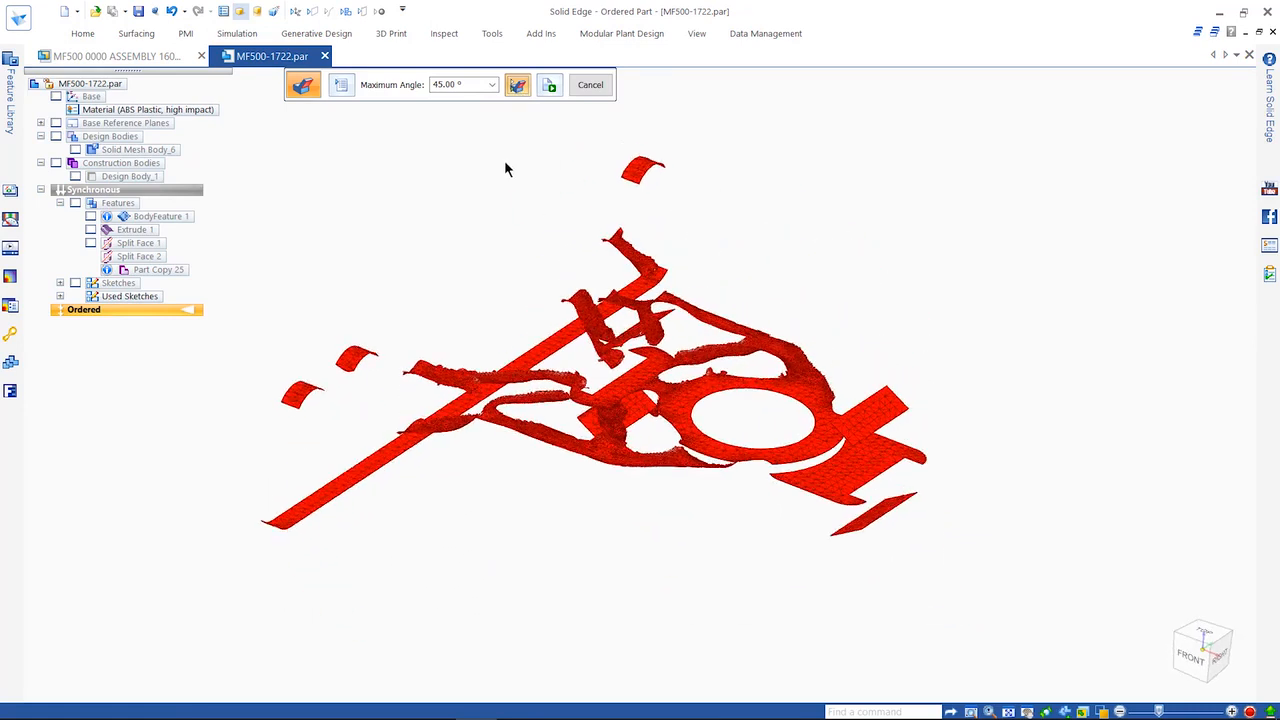
pyautogui.click(518, 84)
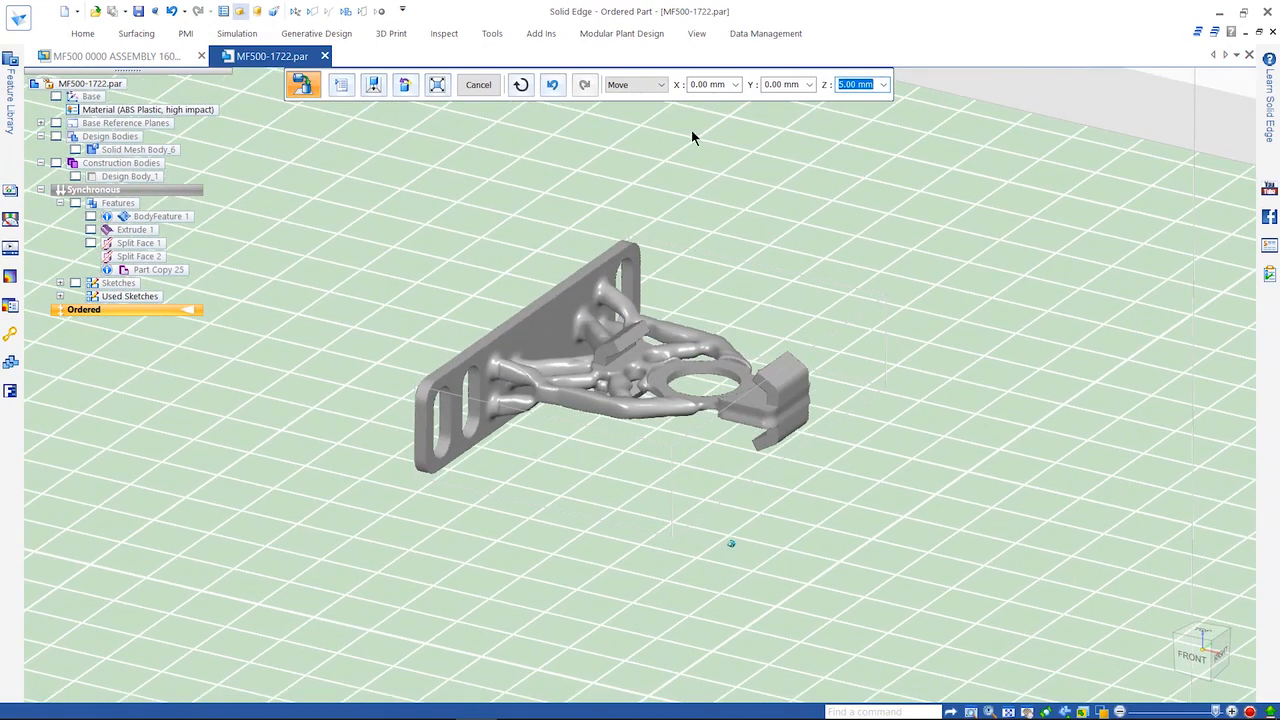
# Rotate the bracket 90° about Y onto its slotted plate and settle it on the bed.
pyautogui.click(658, 84)
pyautogui.write('90')
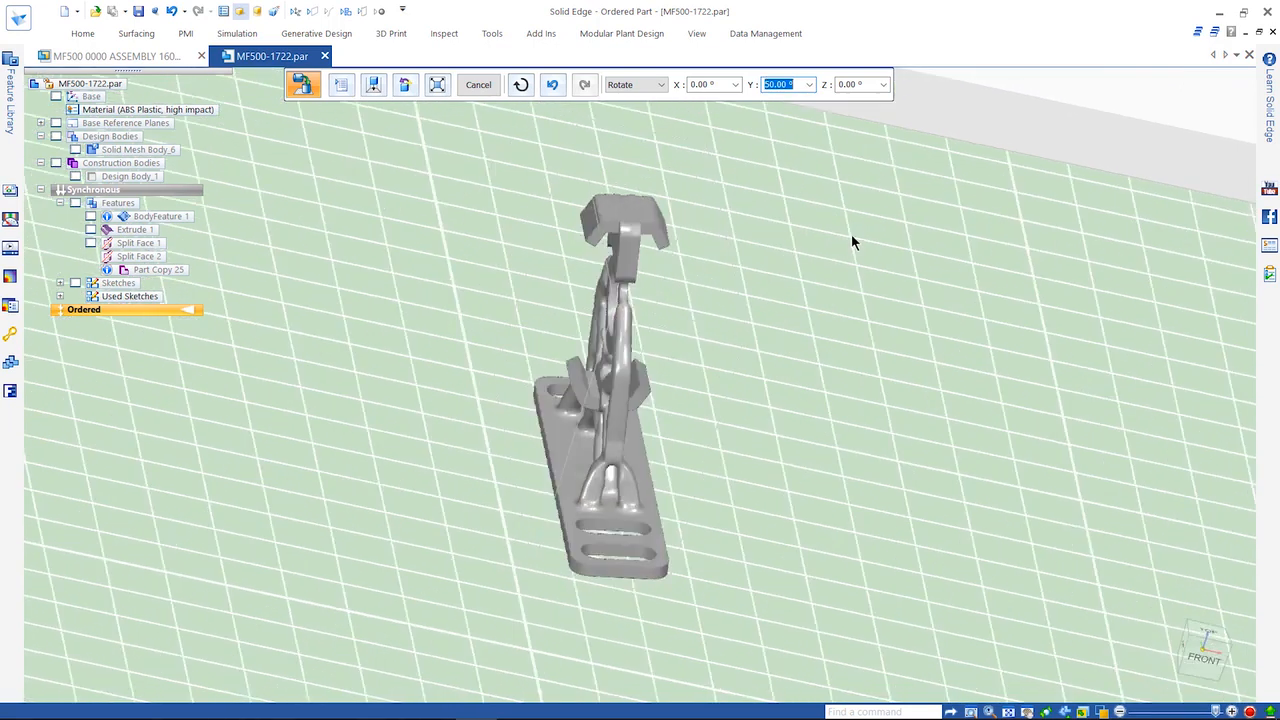
pyautogui.click(373, 84)
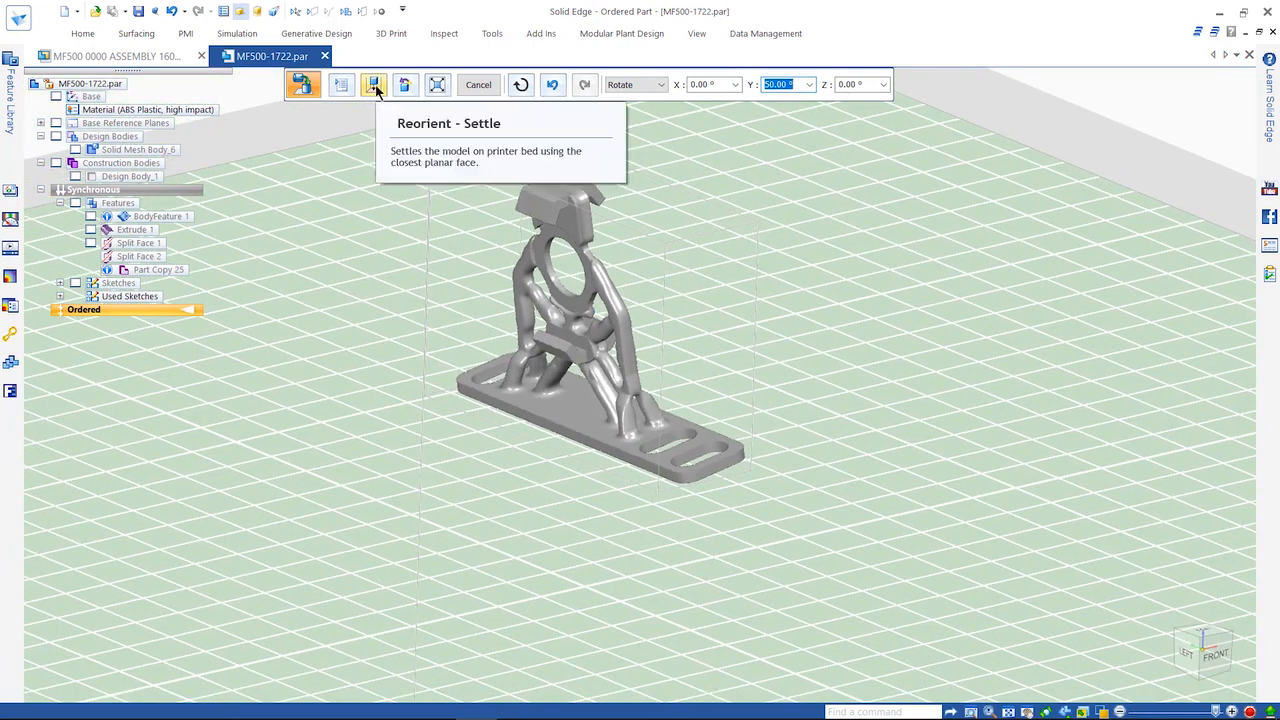
pyautogui.click(405, 84)
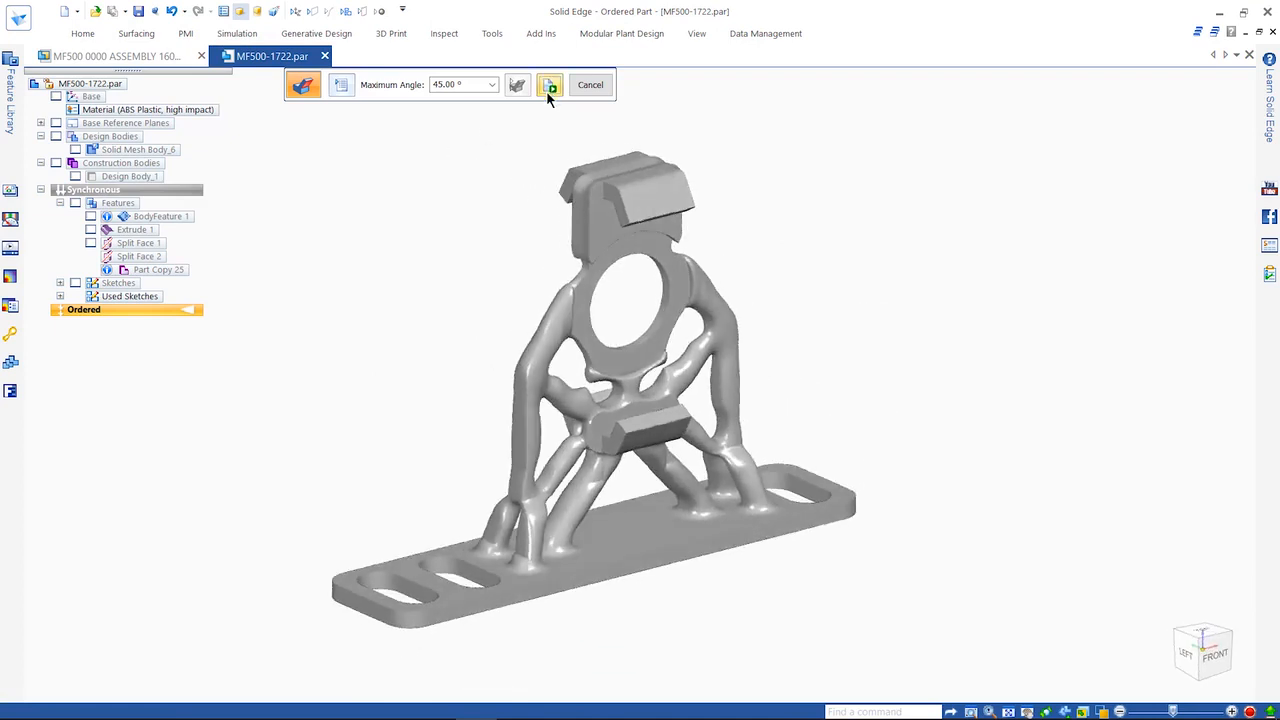
# Calculate overhangs, then run a wall thickness check with a 0.50 mm minimum.
pyautogui.click(517, 84)
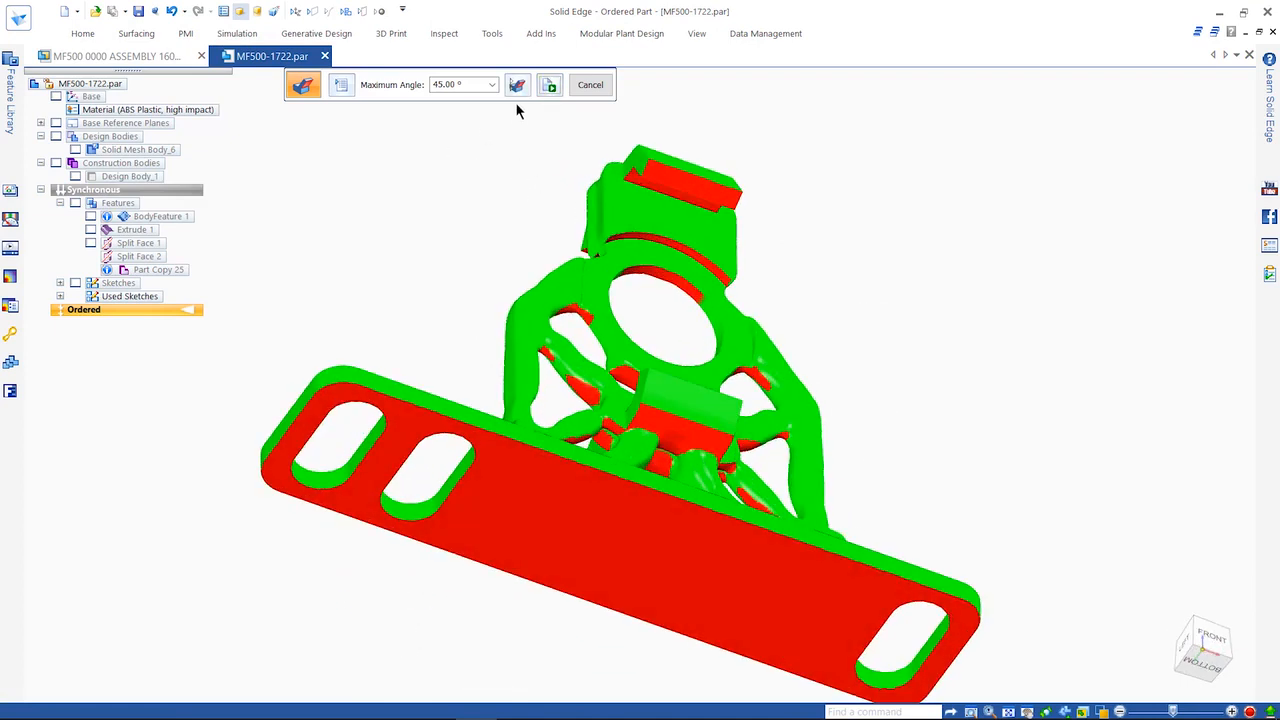
pyautogui.click(517, 84)
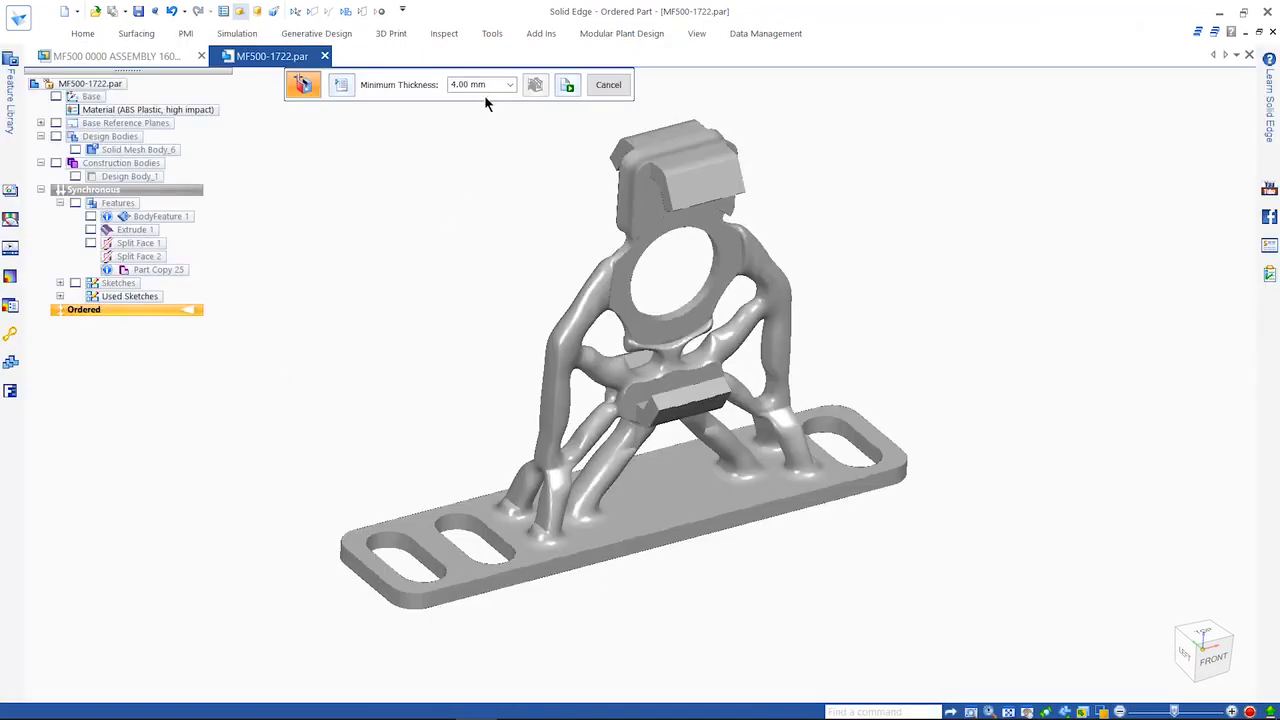
pyautogui.click(535, 84)
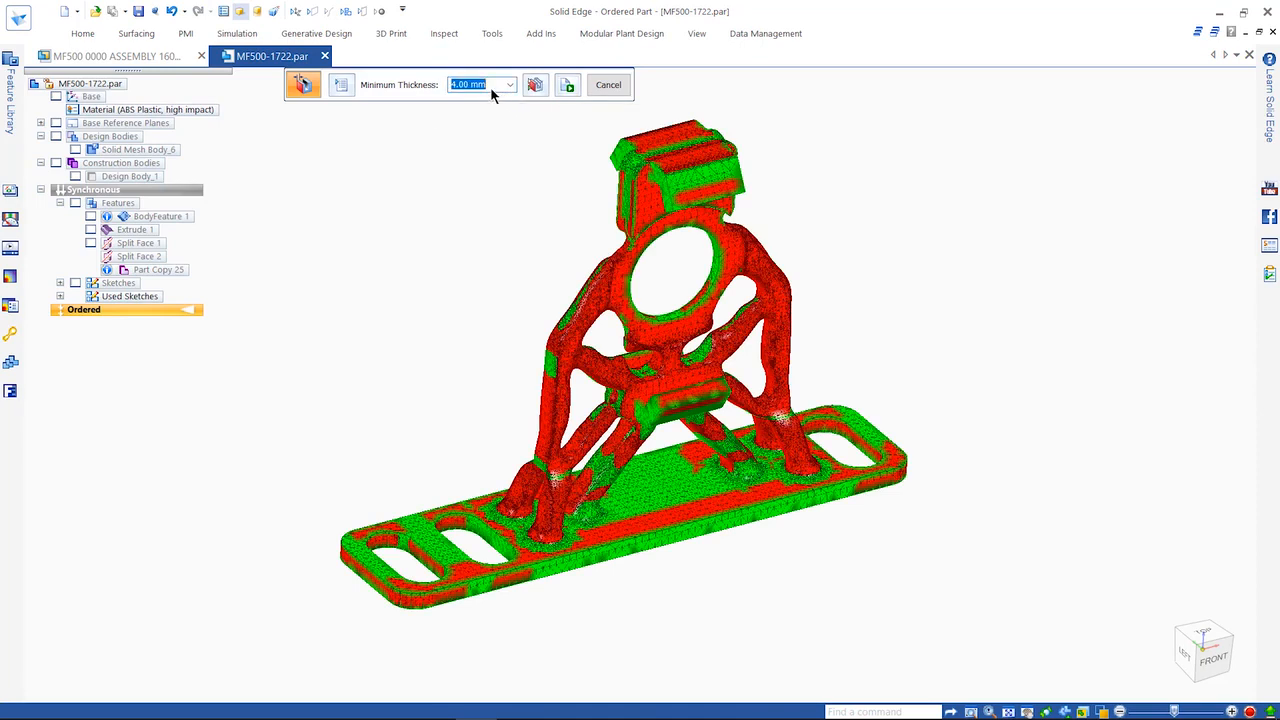
pyautogui.write('0.50 mm')
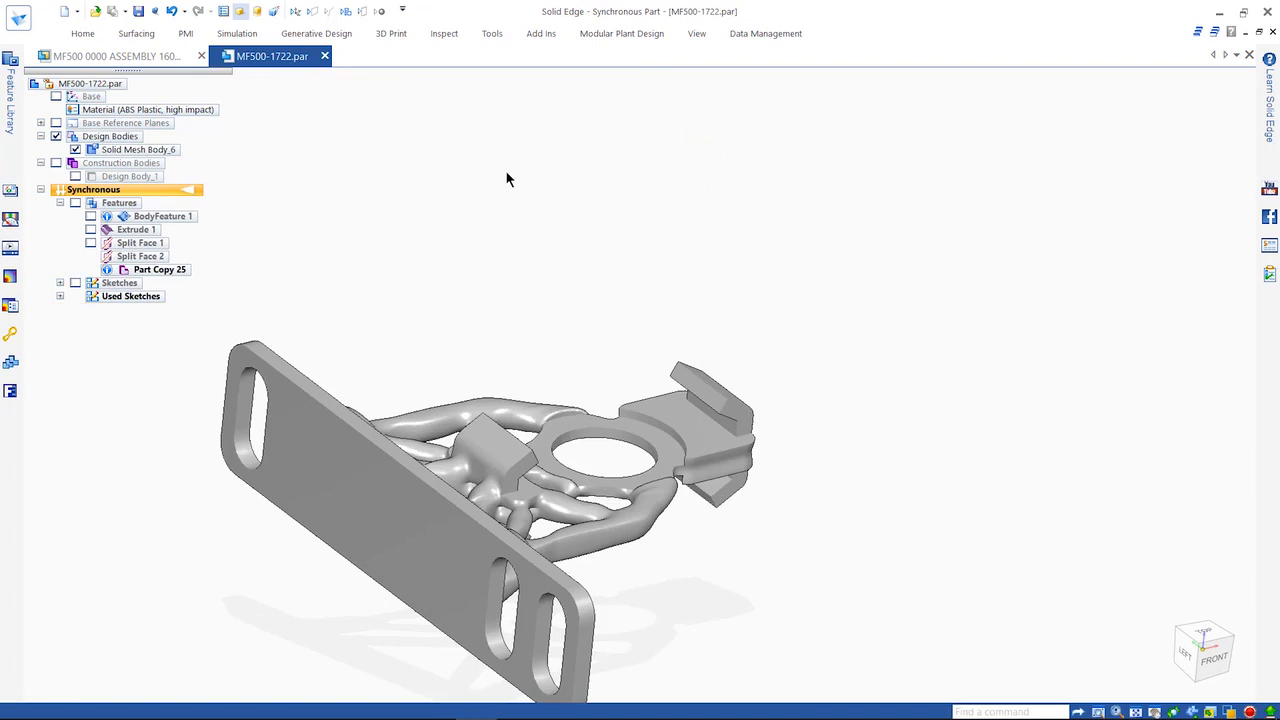
# Open MF500-1597, inspect it with a clipping view, and delete its internal void.
pyautogui.click(110, 56)
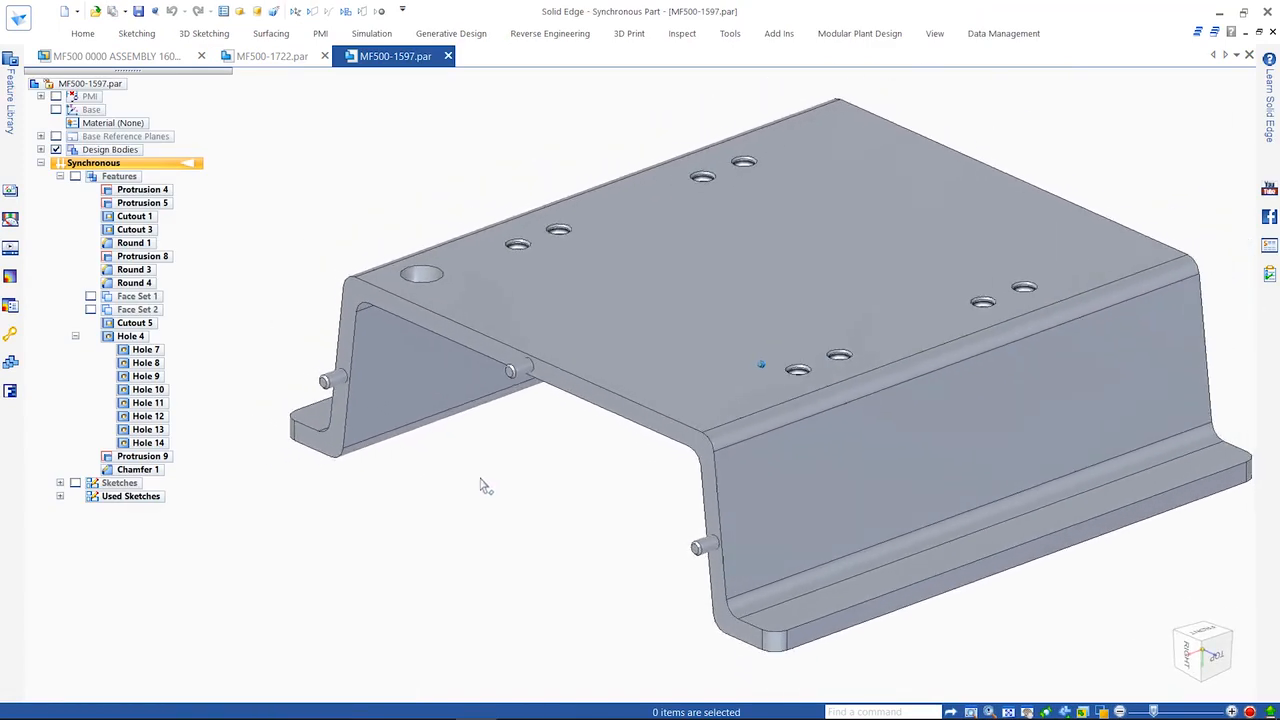
pyautogui.click(629, 33)
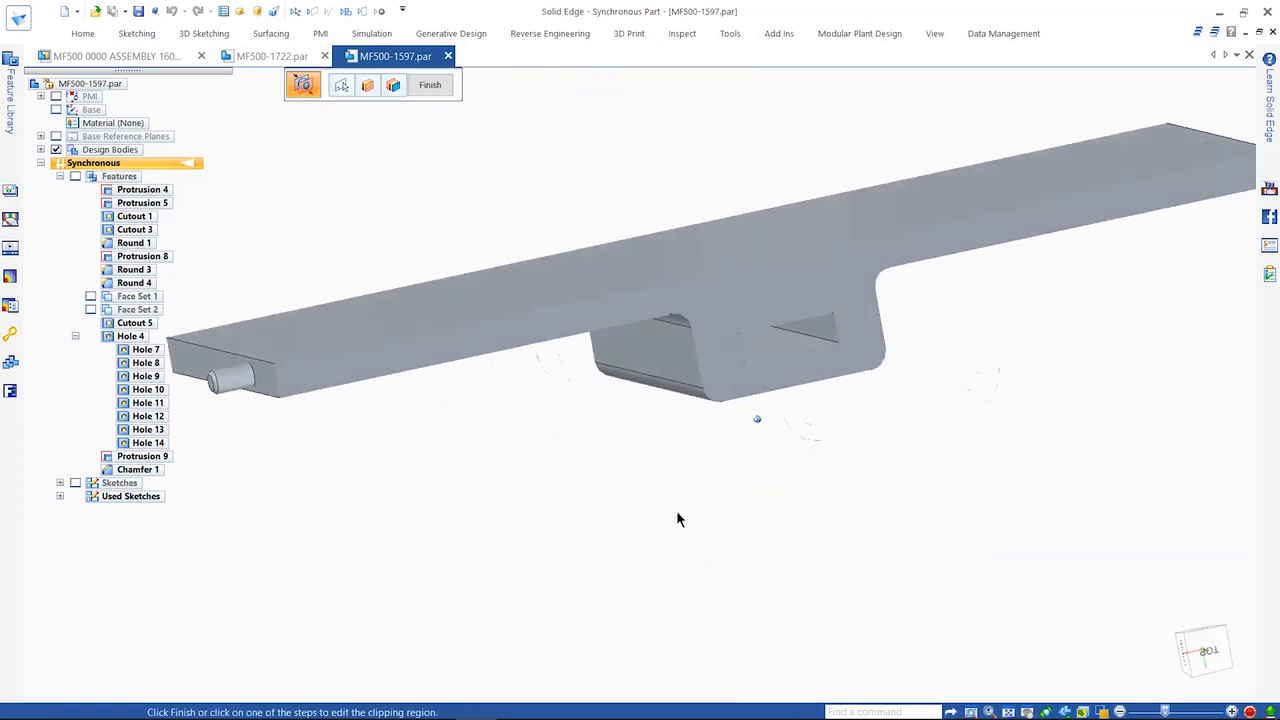
pyautogui.click(429, 84)
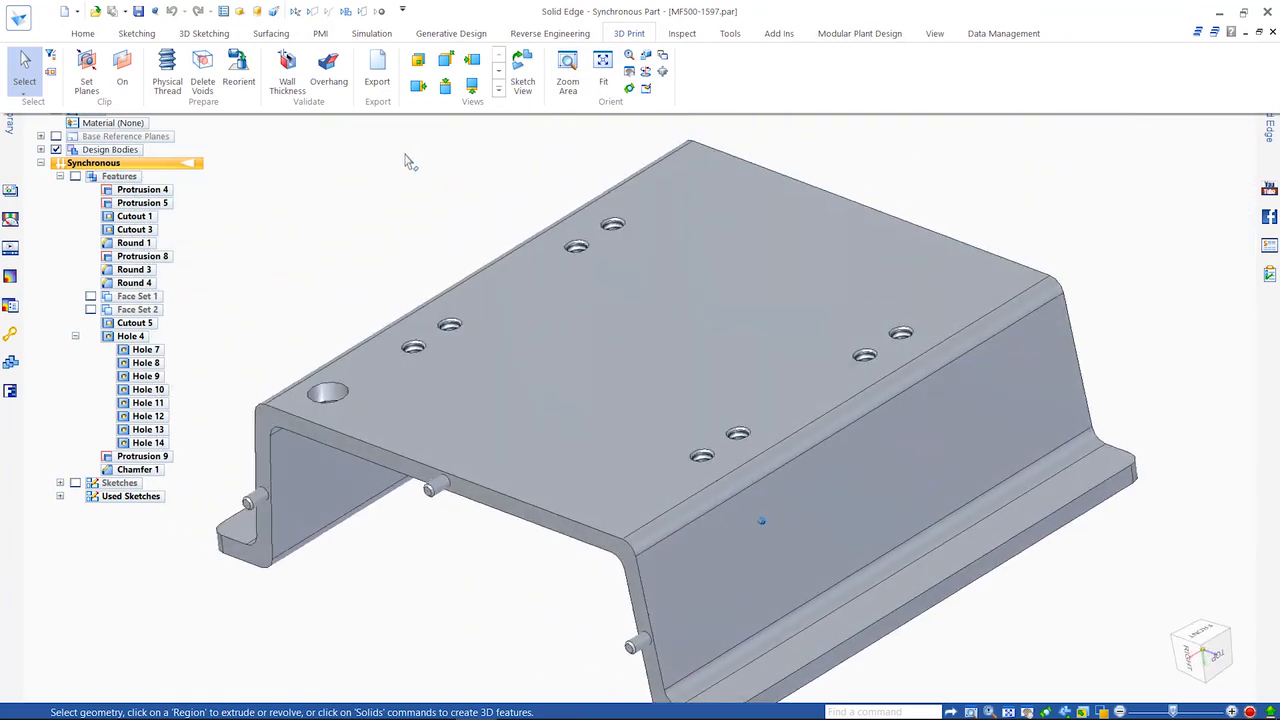
pyautogui.click(202, 70)
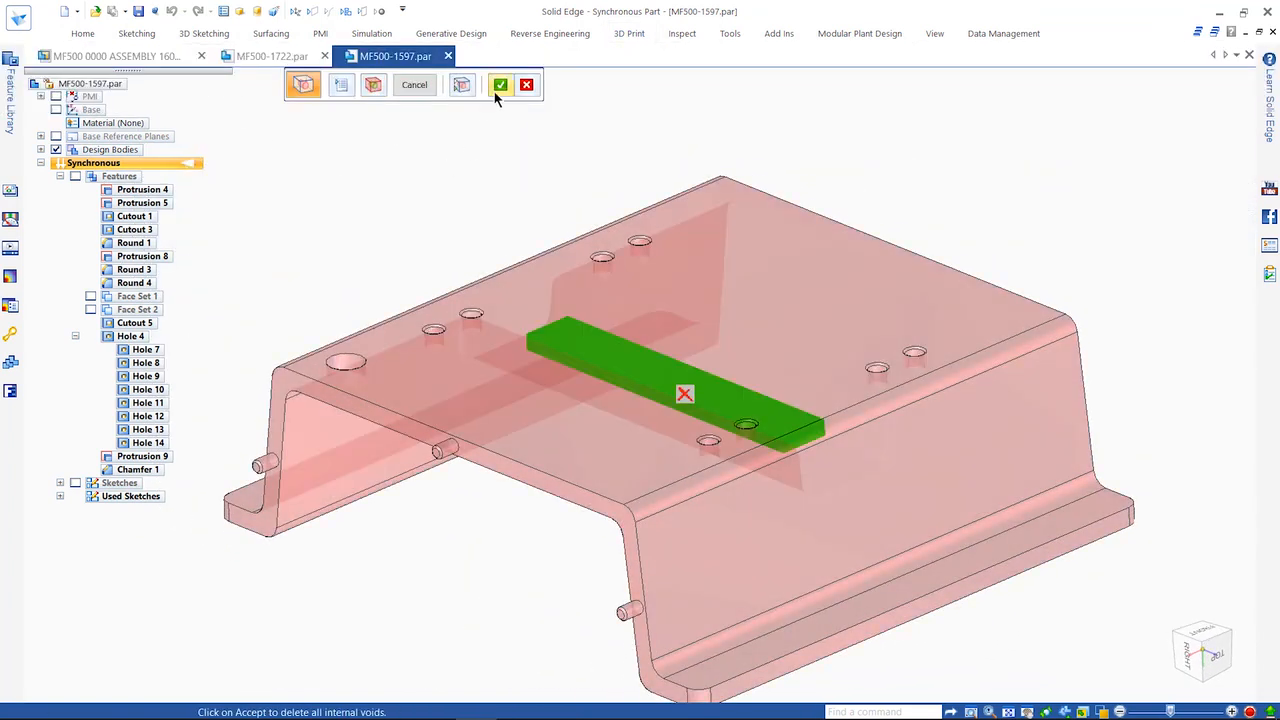
pyautogui.click(500, 84)
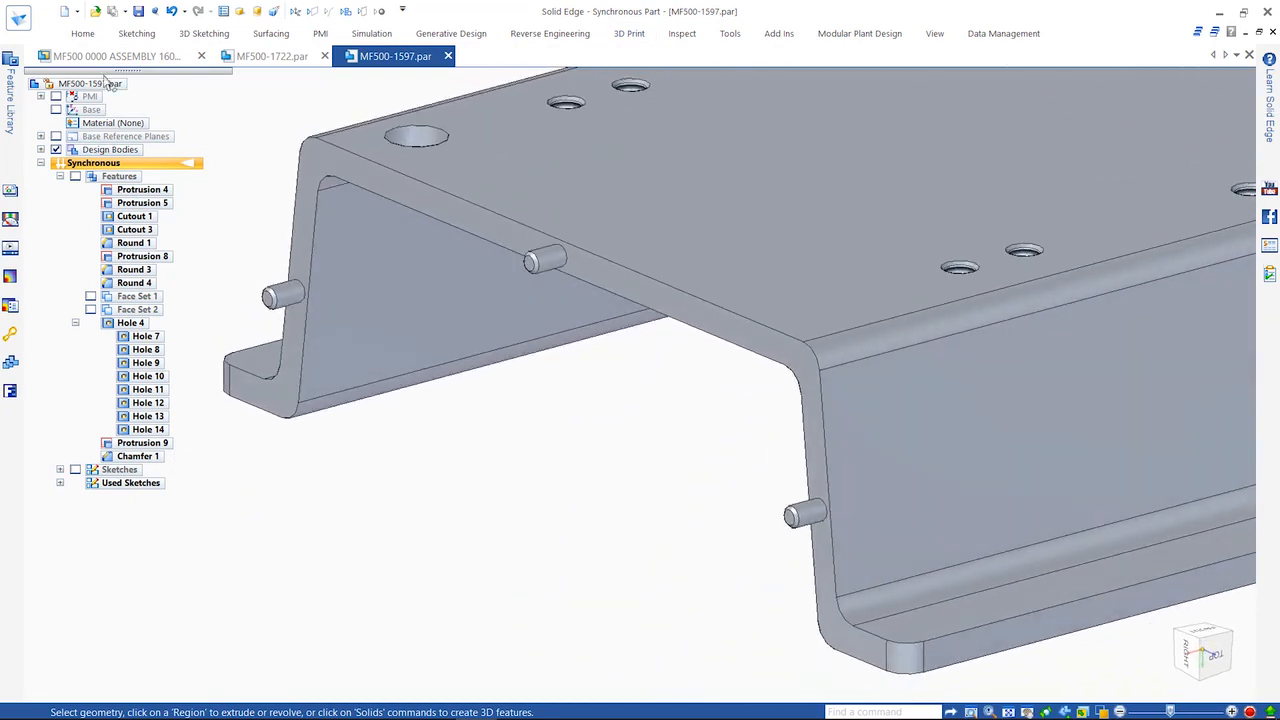
pyautogui.moveTo(708, 123)
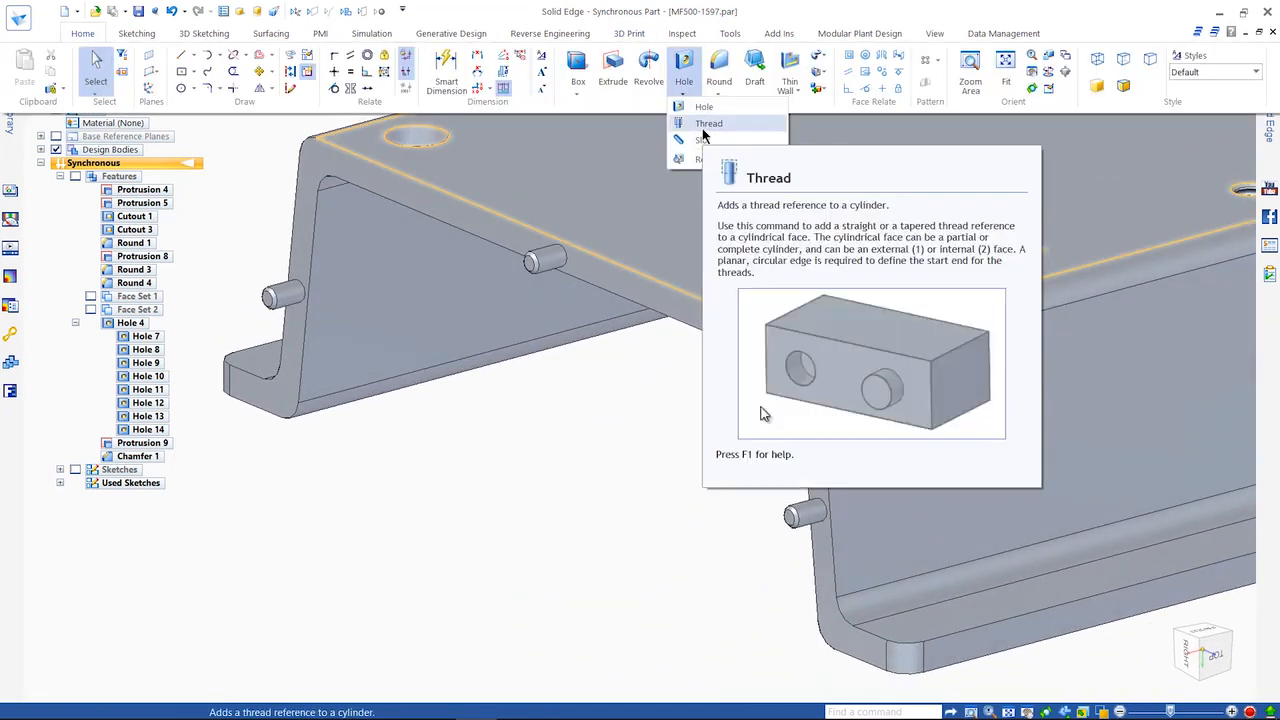
# Add M7 x 0.75 threads to the pump support's locating pins.
pyautogui.click(708, 123)
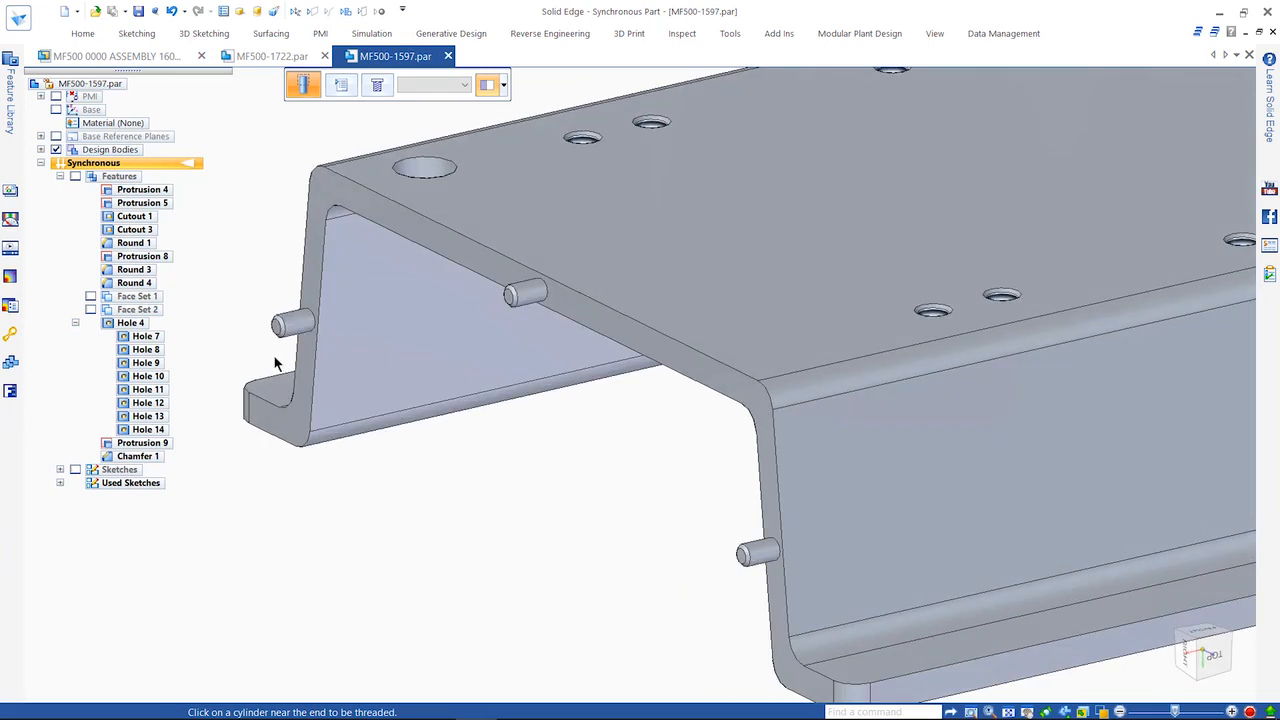
pyautogui.click(463, 84)
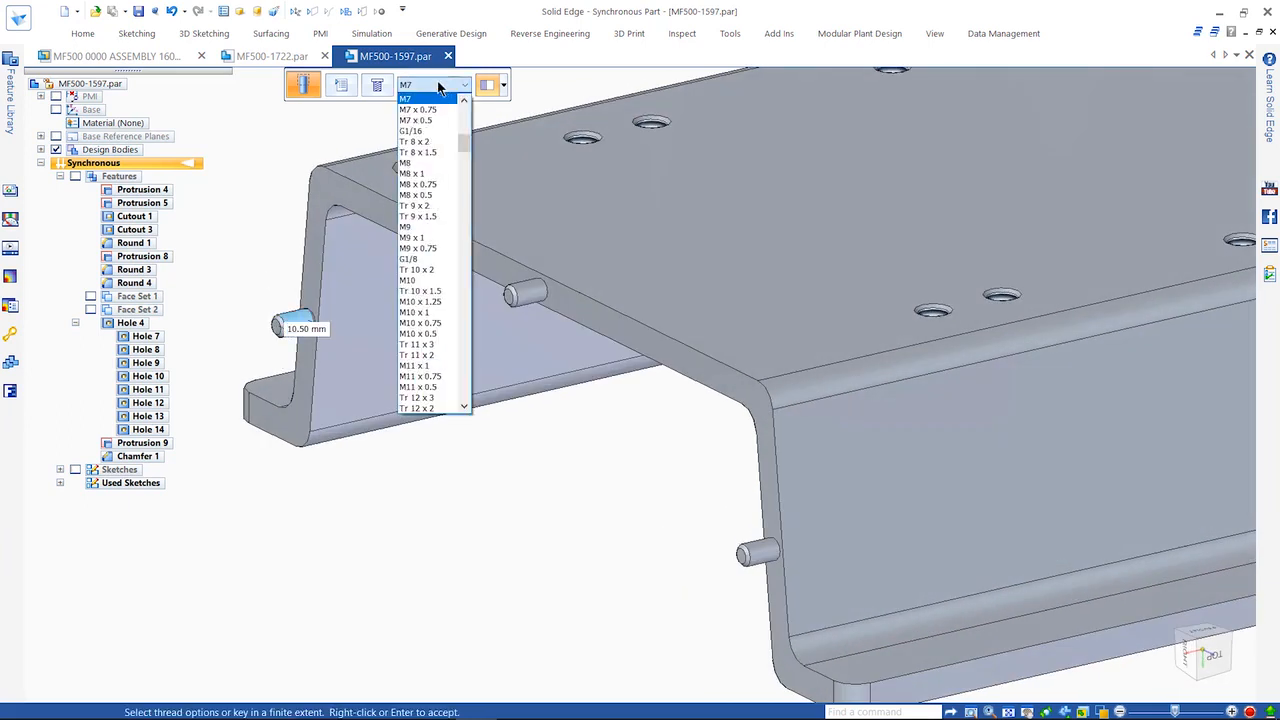
pyautogui.click(417, 109)
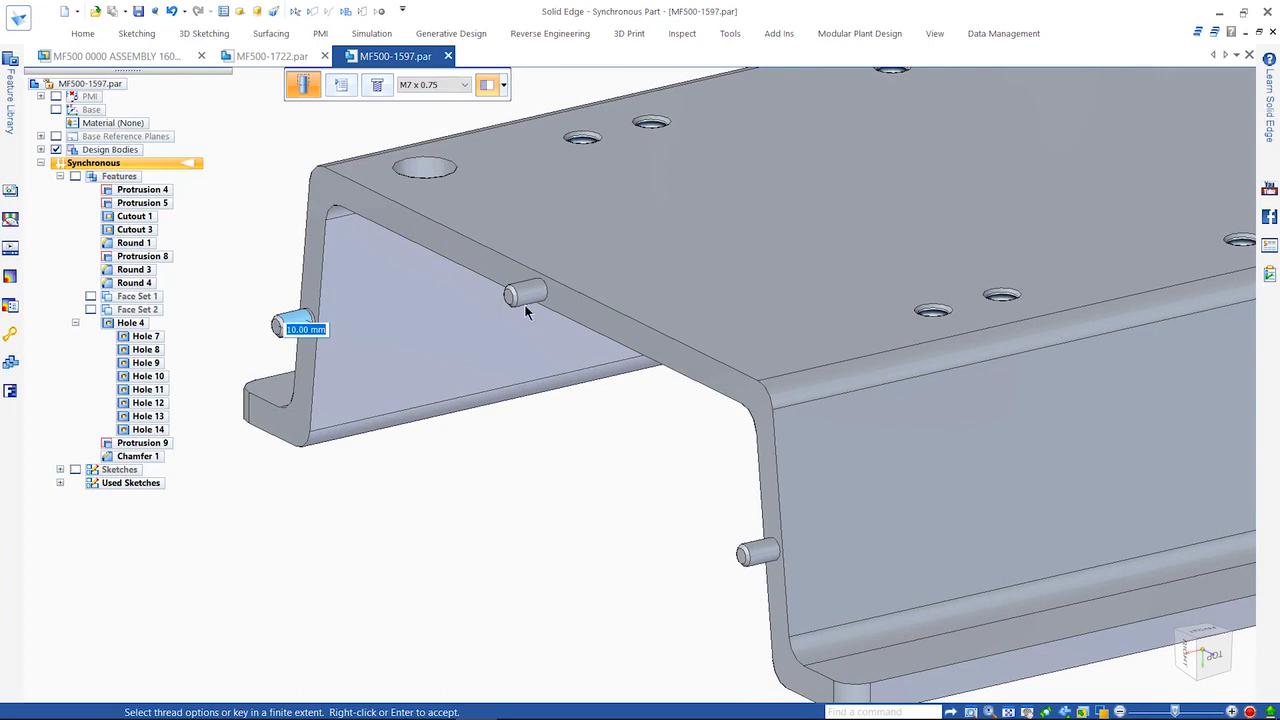
pyautogui.click(525, 293)
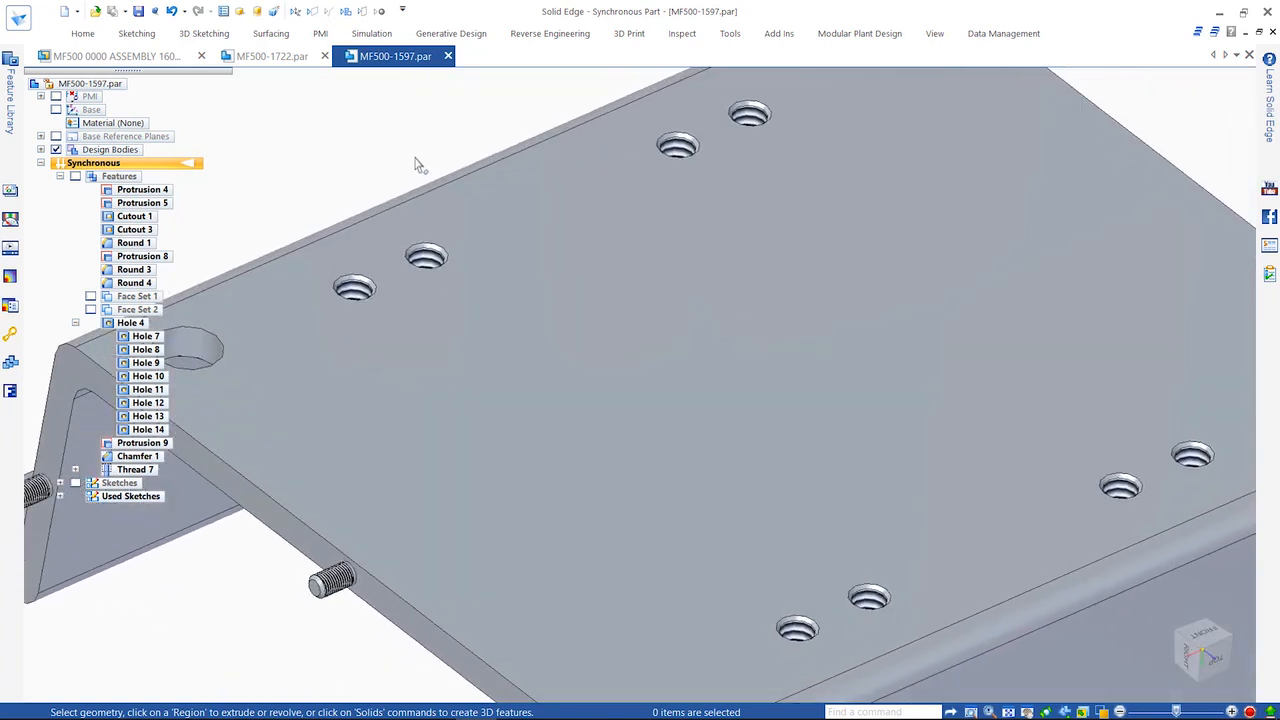
# Convert the cosmetic hole and pin threads to physical threads and confirm completion.
pyautogui.click(629, 33)
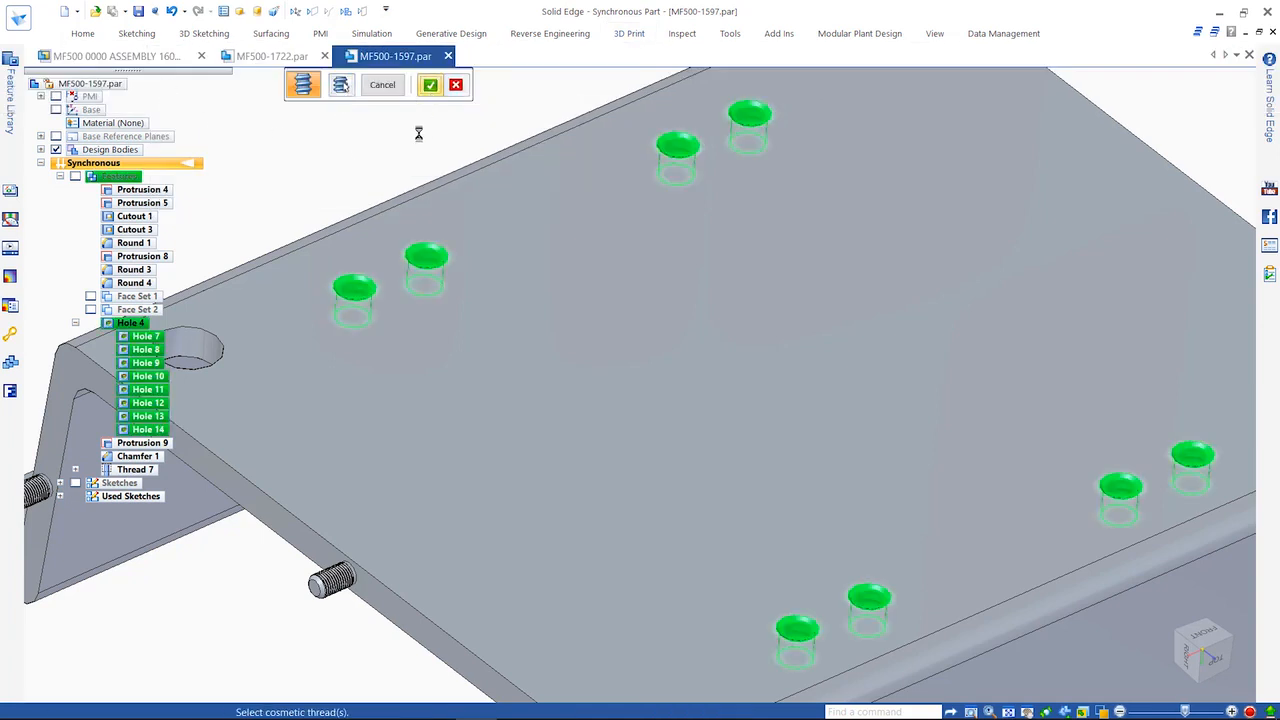
pyautogui.click(430, 84)
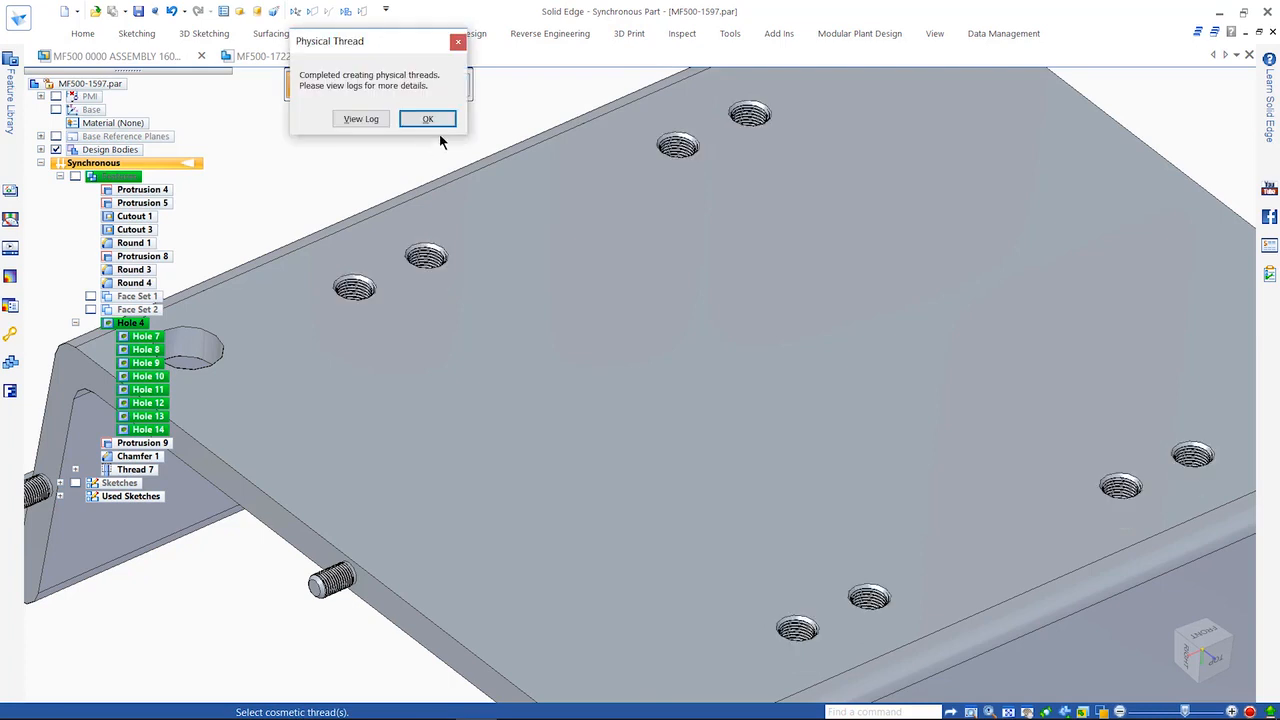
pyautogui.click(427, 119)
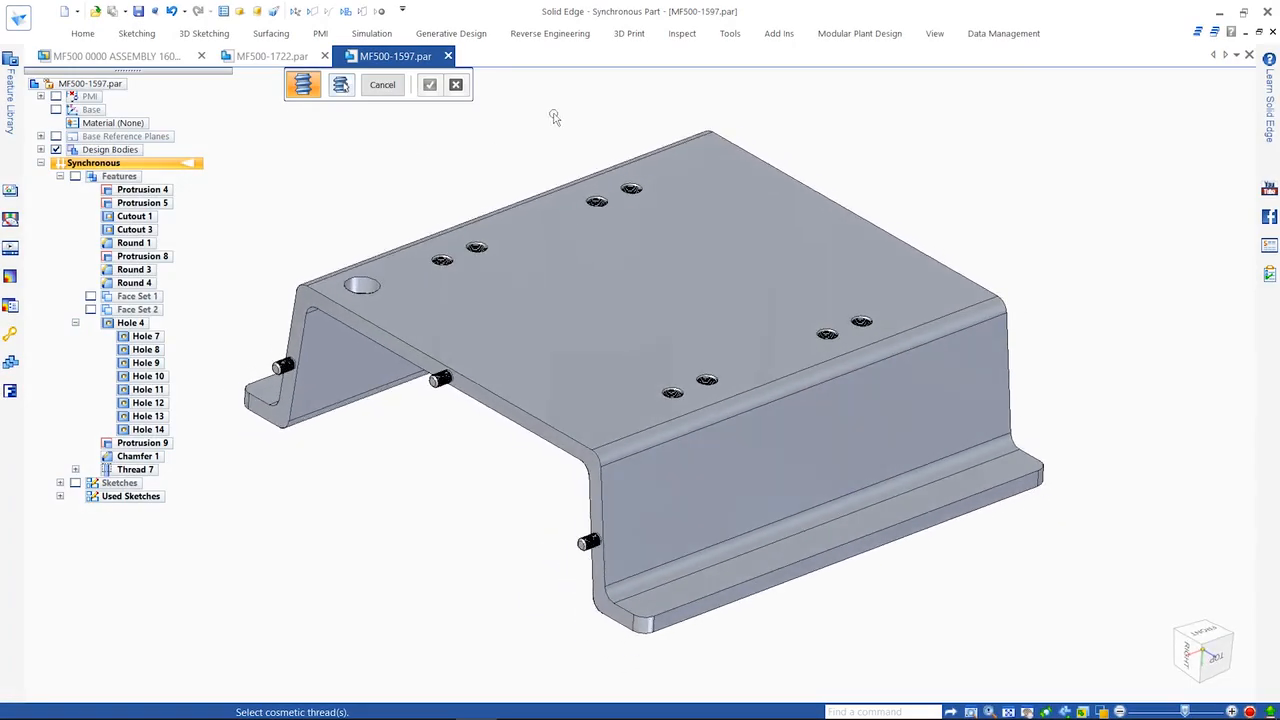
# Set up the MF500-1597.3mf export and review its tolerance options.
pyautogui.click(382, 84)
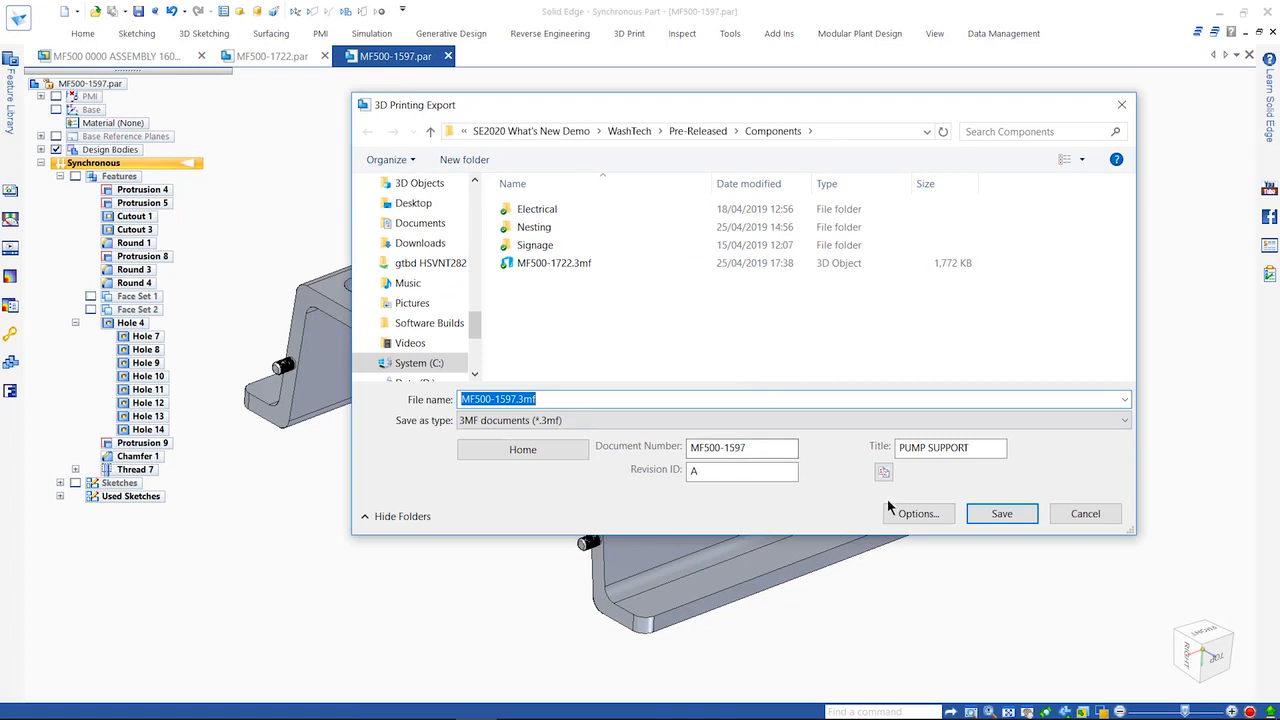
pyautogui.click(916, 513)
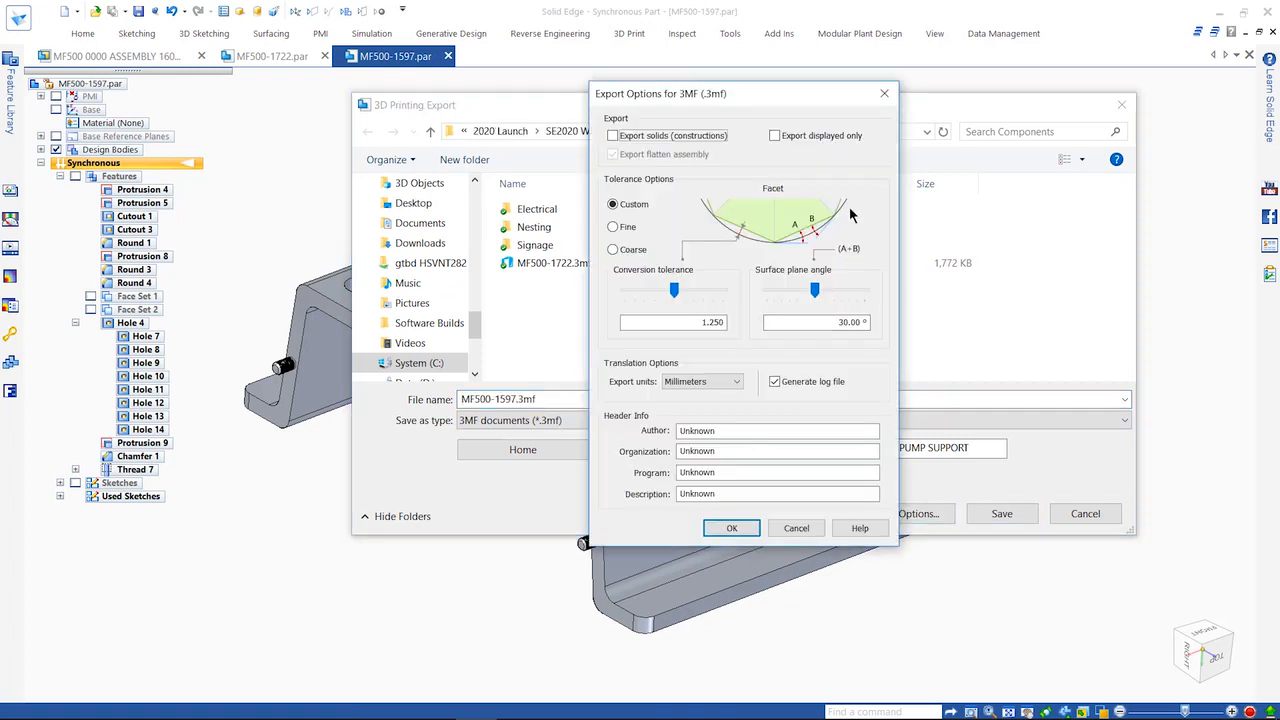
pyautogui.click(731, 528)
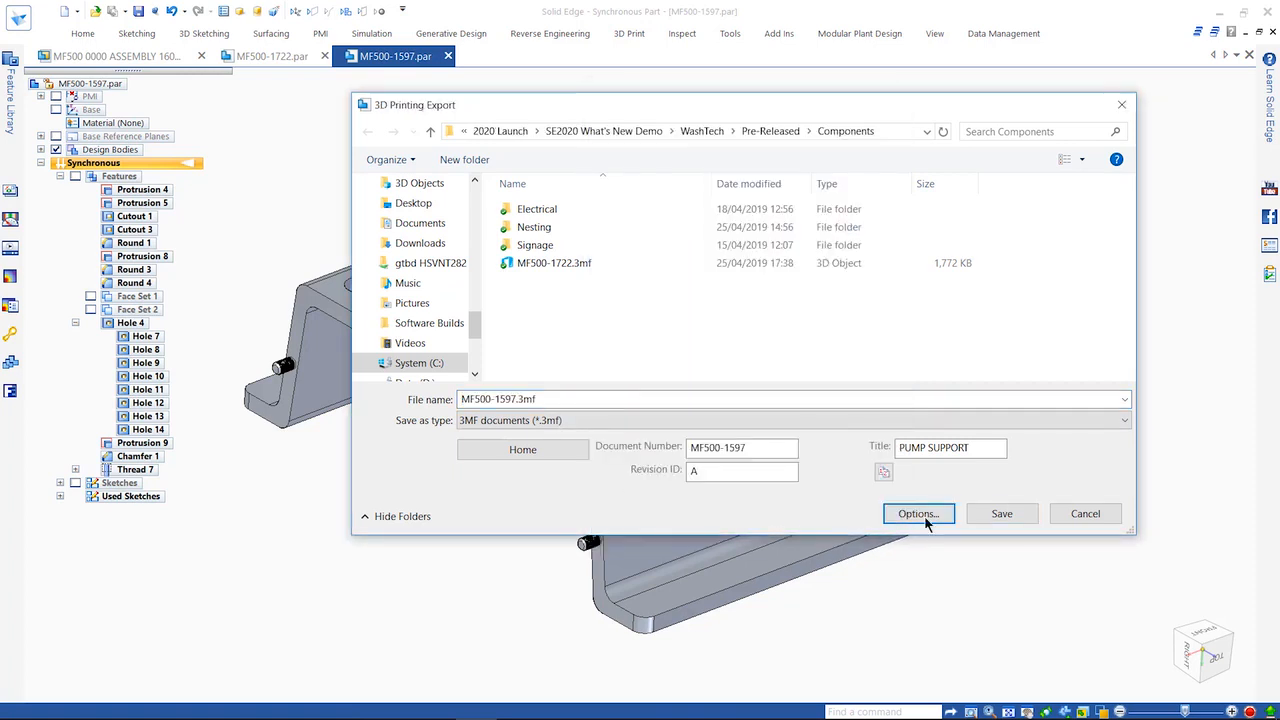